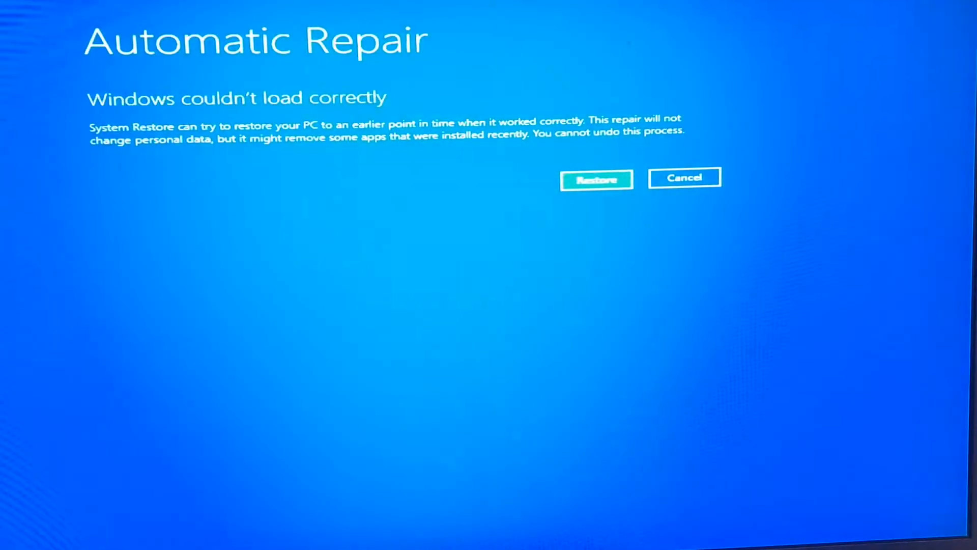
# Cancel System Restore, go to Advanced options and boot Windows from GRUB to reach Troubleshoot.
pyautogui.click(595, 179)
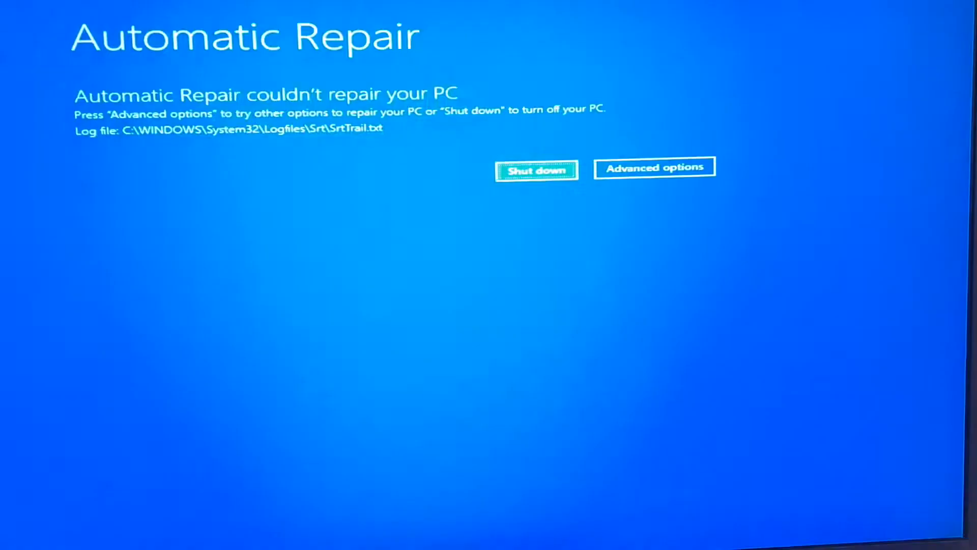
pyautogui.click(653, 167)
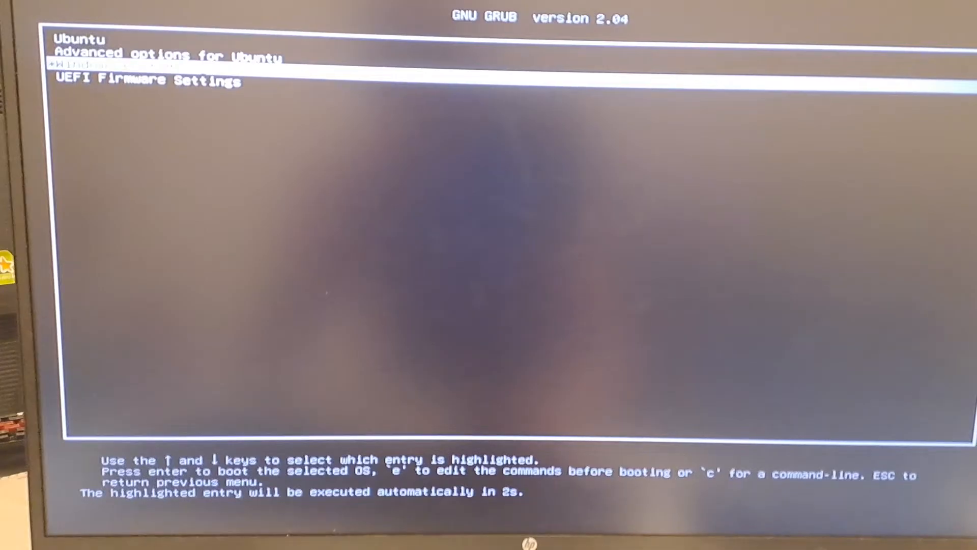
pyautogui.press('Down')
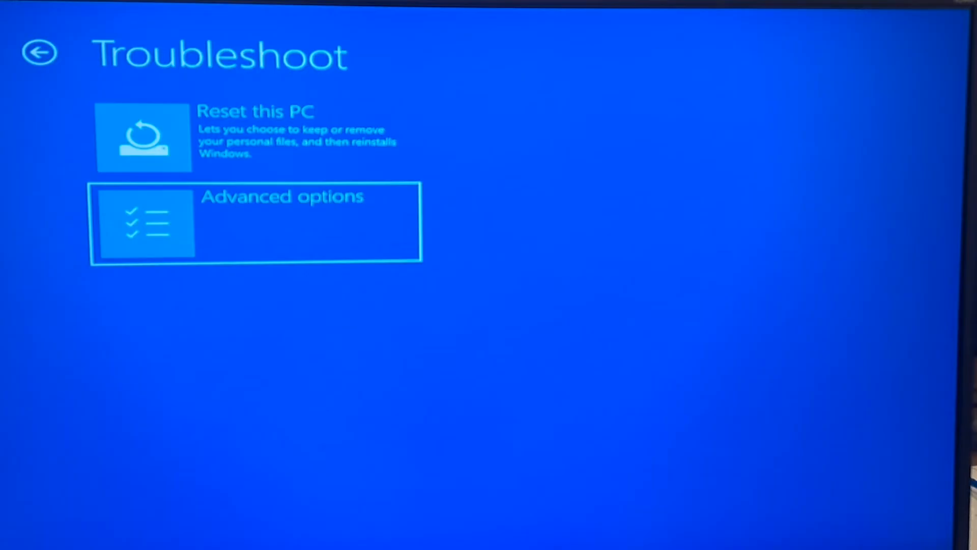
# Run bcdedit /set {default} safeboot minimal from Advanced options' Command Prompt and restart.
pyautogui.click(256, 221)
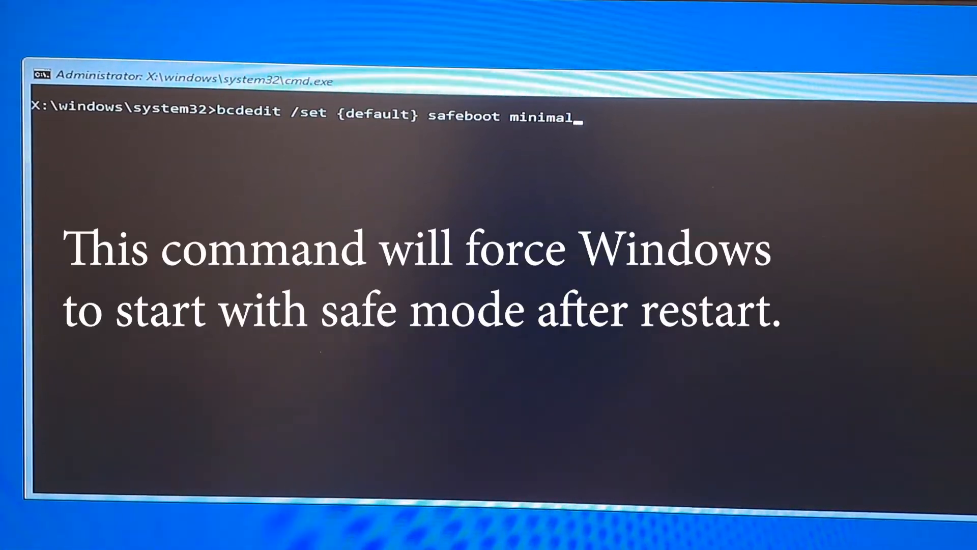
pyautogui.press('Return')
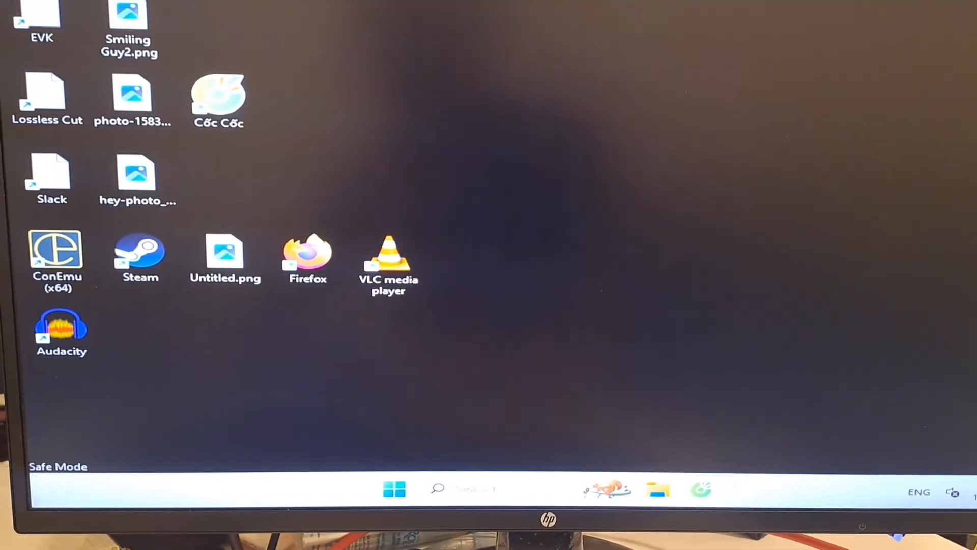
# Launch an admin cmd via Win+R, run bcdedit /deletevalue {current} safeboot, then exit.
pyautogui.press('Win+r')
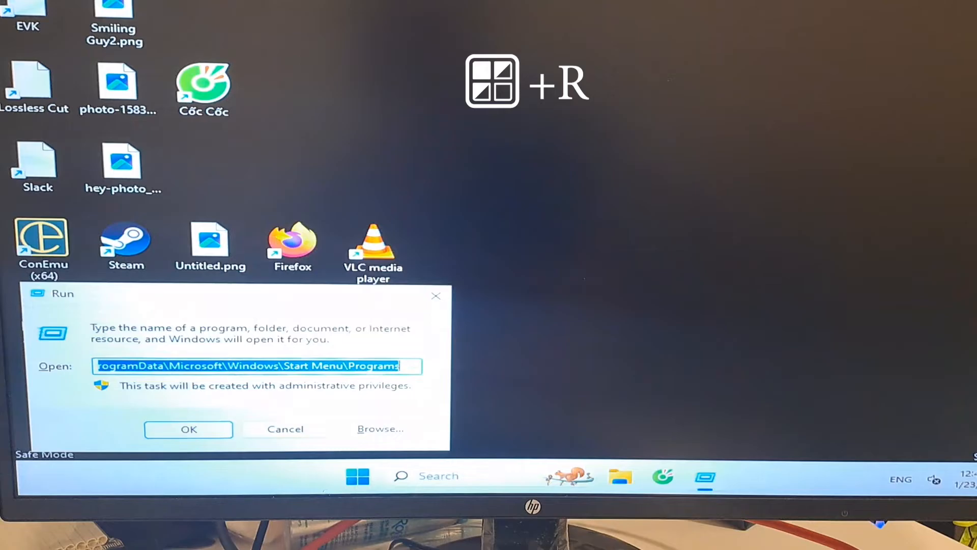
pyautogui.write('cmd')
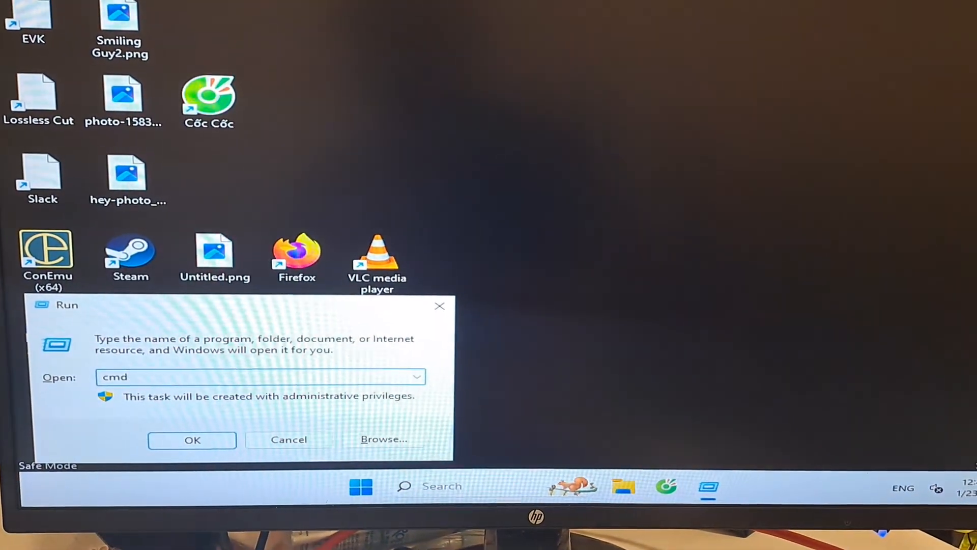
pyautogui.click(192, 440)
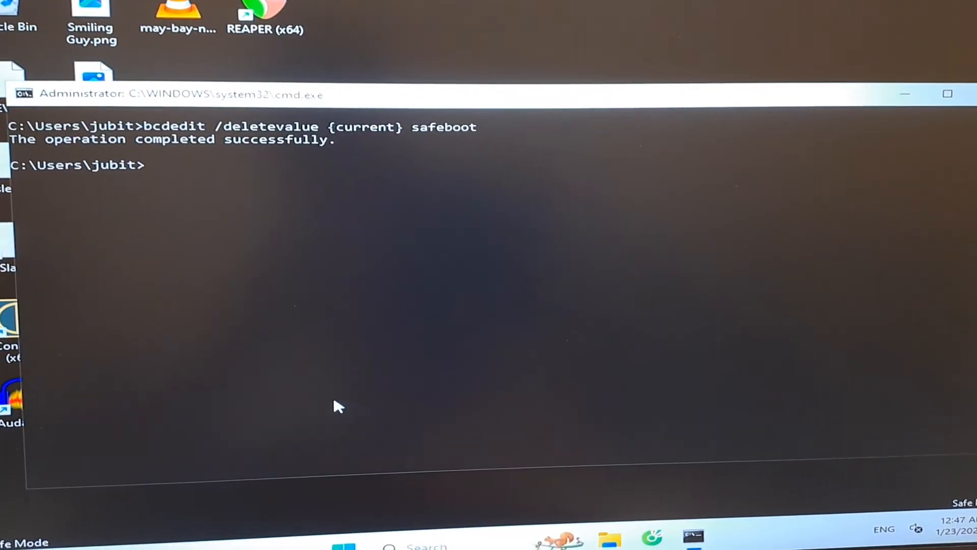
pyautogui.write('exi')
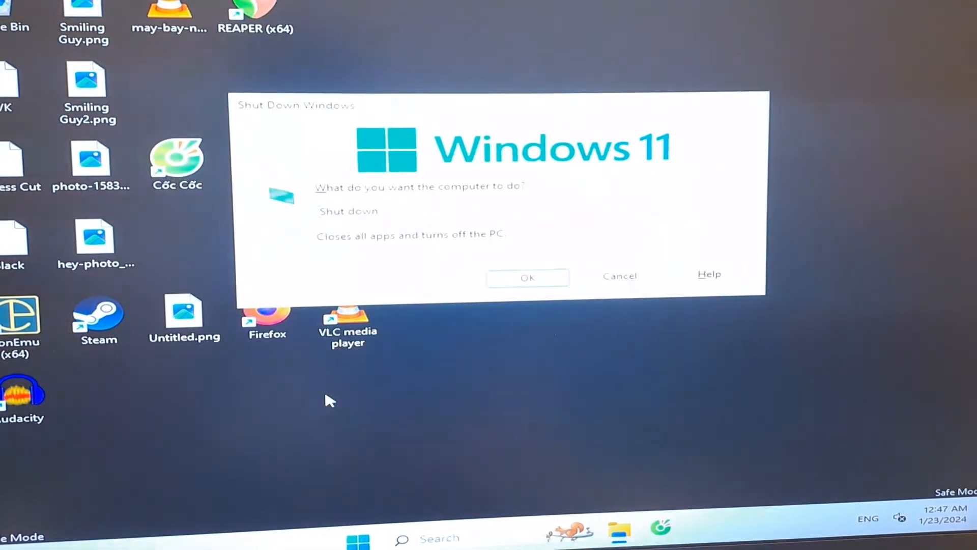
# Confirm Shut down in the Shut Down Windows dialog so the PC powers back on.
pyautogui.click(526, 277)
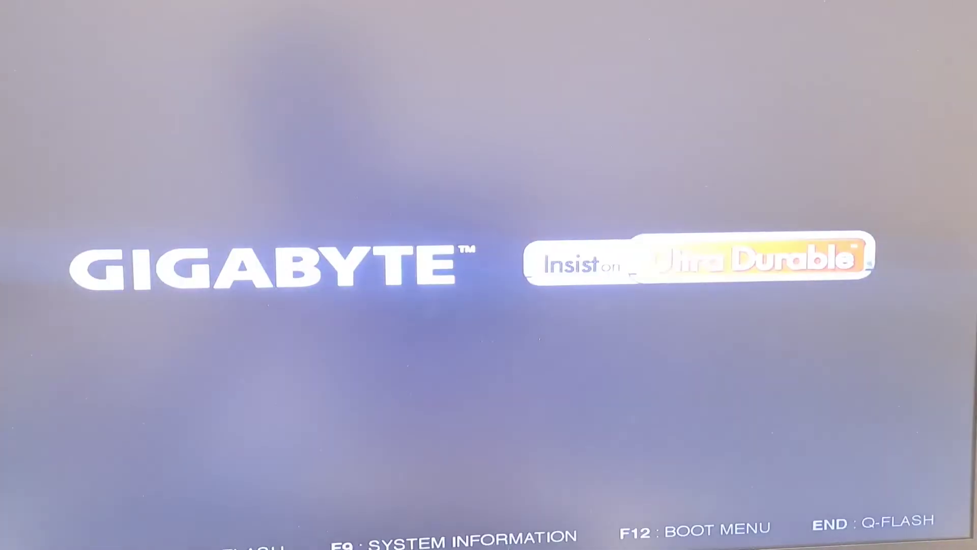